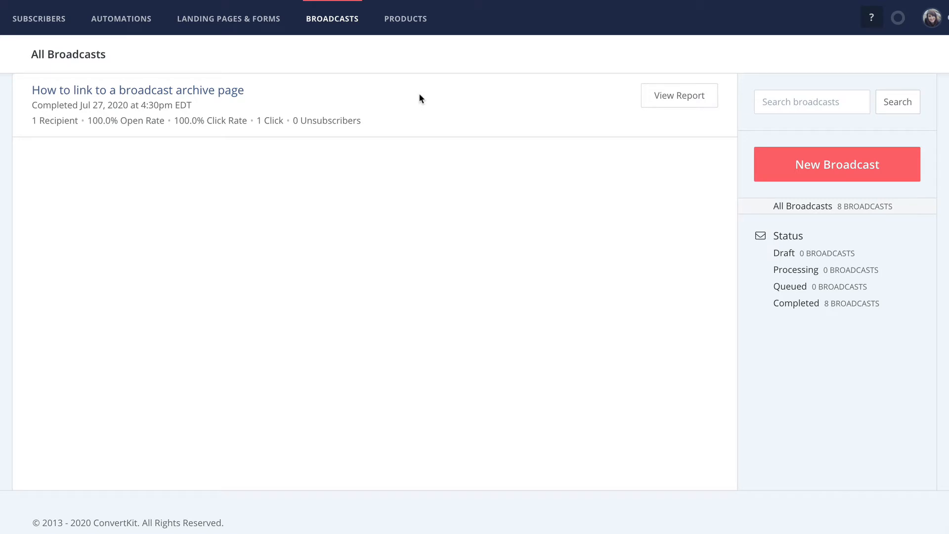
- Open the 'How to link to a broadcast archive page' broadcast's Content editor from its report
click(679, 95)
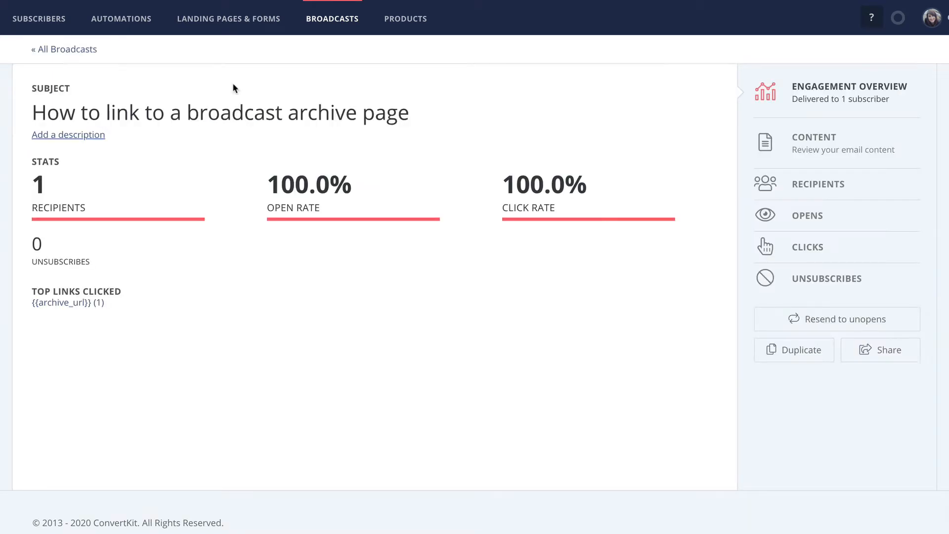
click(881, 350)
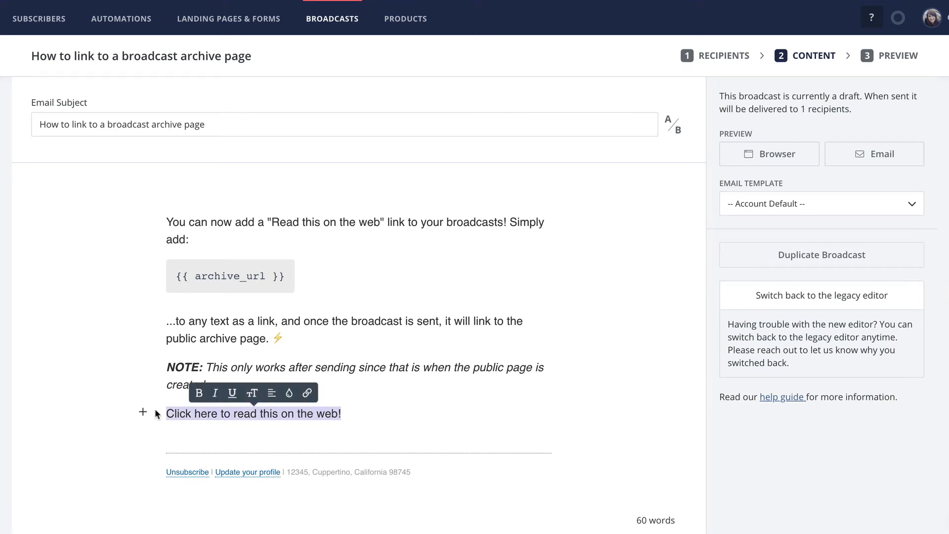
mouse_move(274, 412)
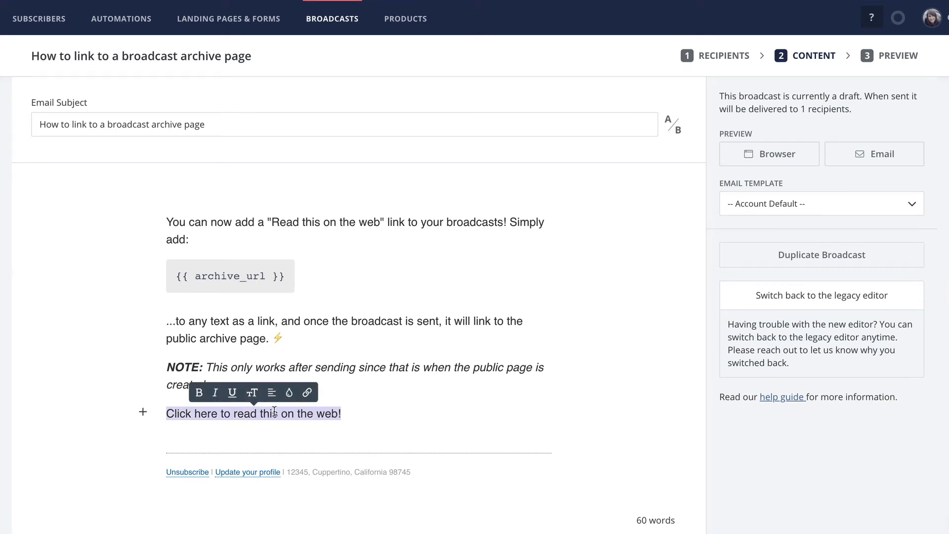
- Link the selected 'Click here to read this on the web!' text to {{ archive_url }}
click(308, 393)
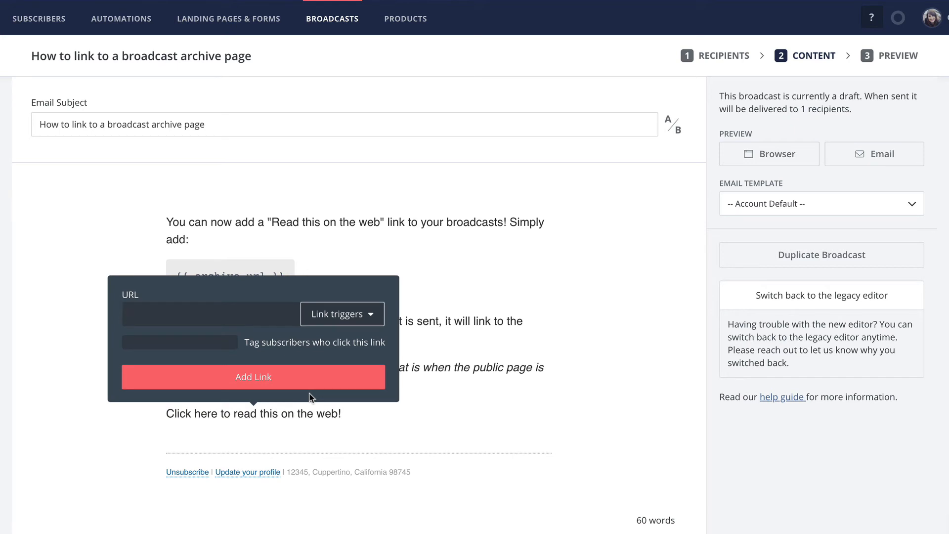
text({{ archive_url }})
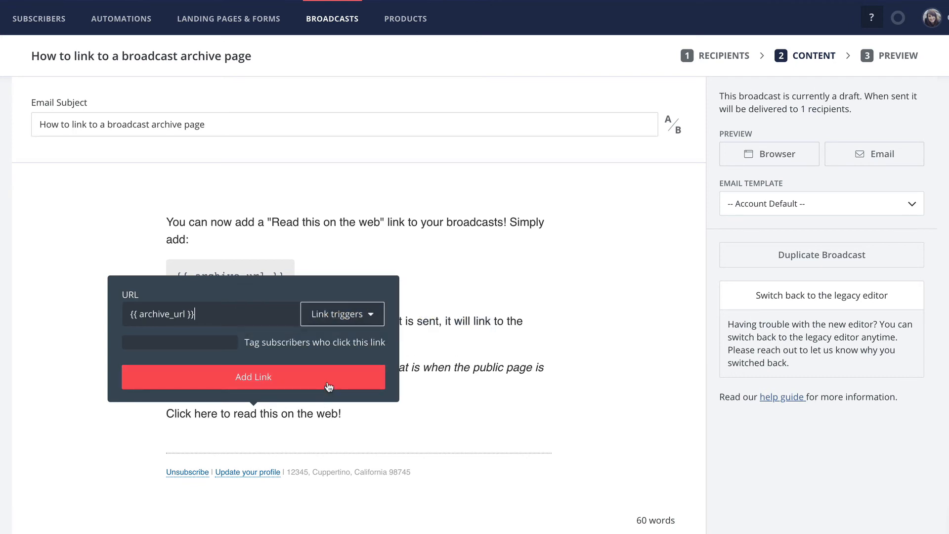
click(253, 376)
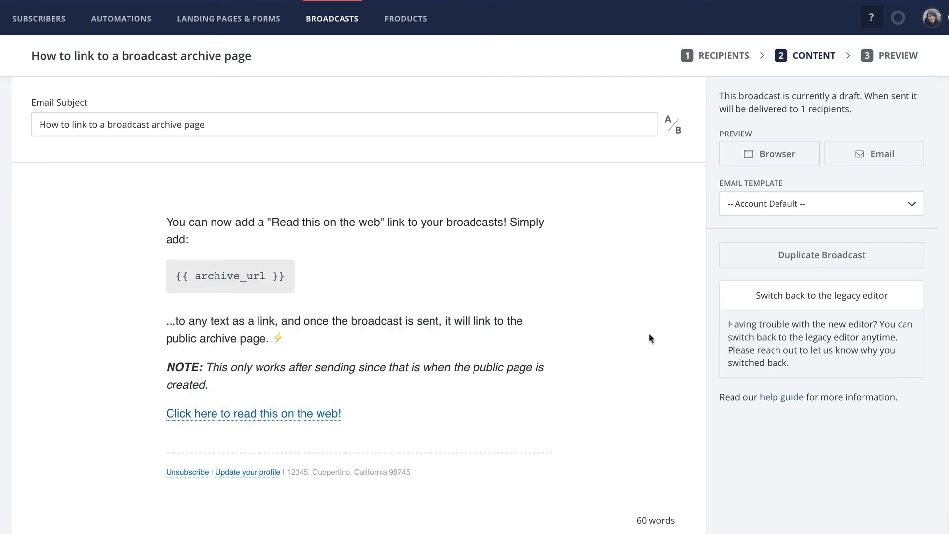